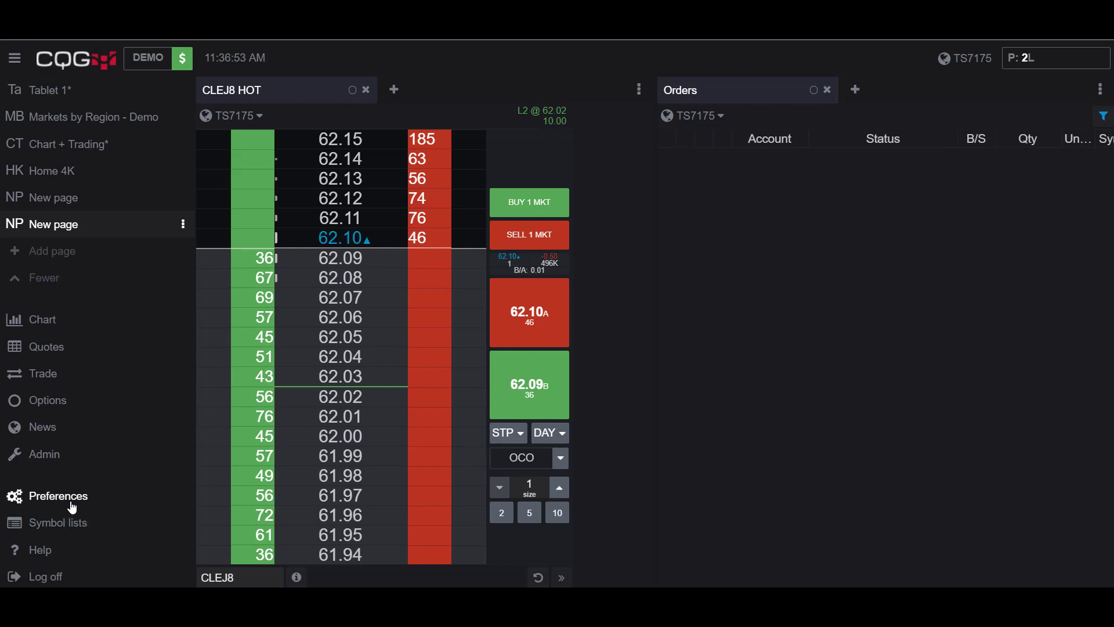
Step: In Preferences under Trading and symbol settings, switch on Enable Park/Activate functionality and close the dialog
left_click(62, 496)
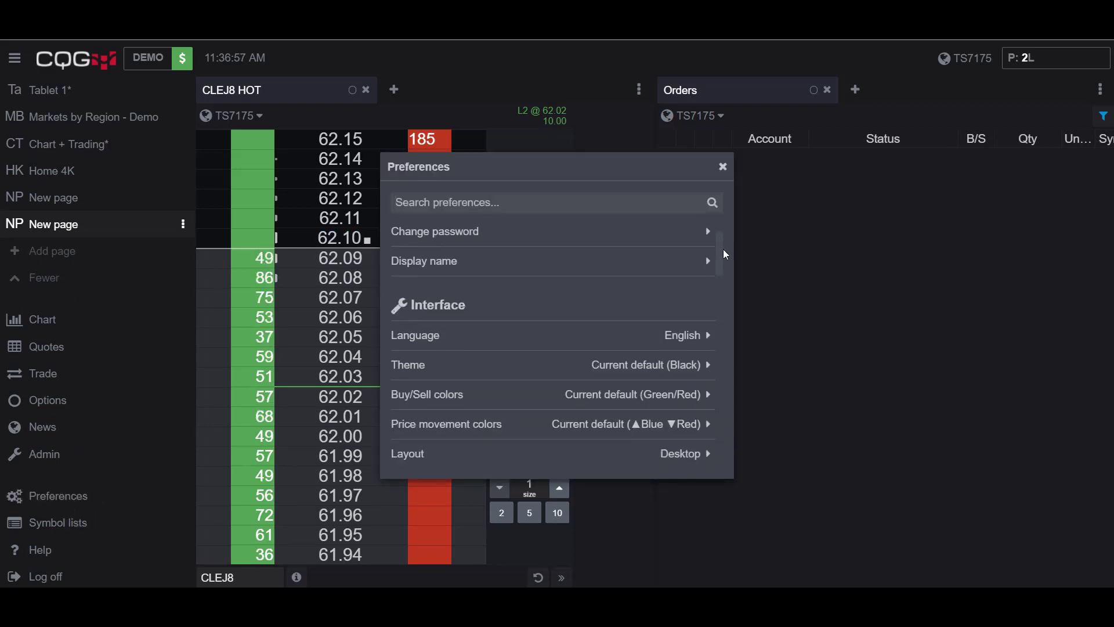
scroll("down", 3)
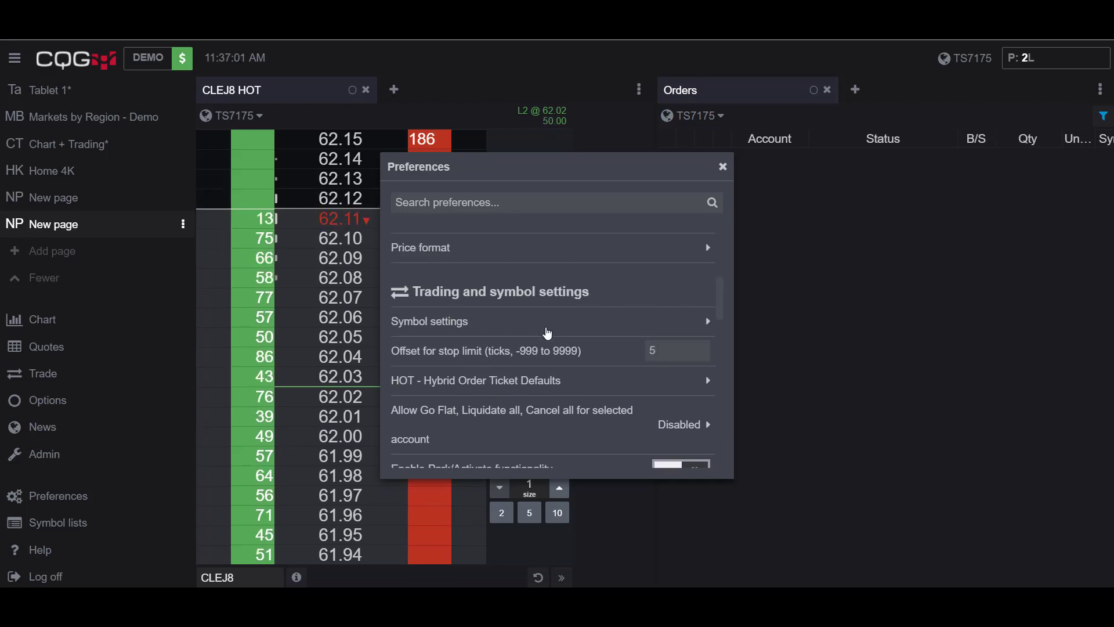
scroll("down", 3)
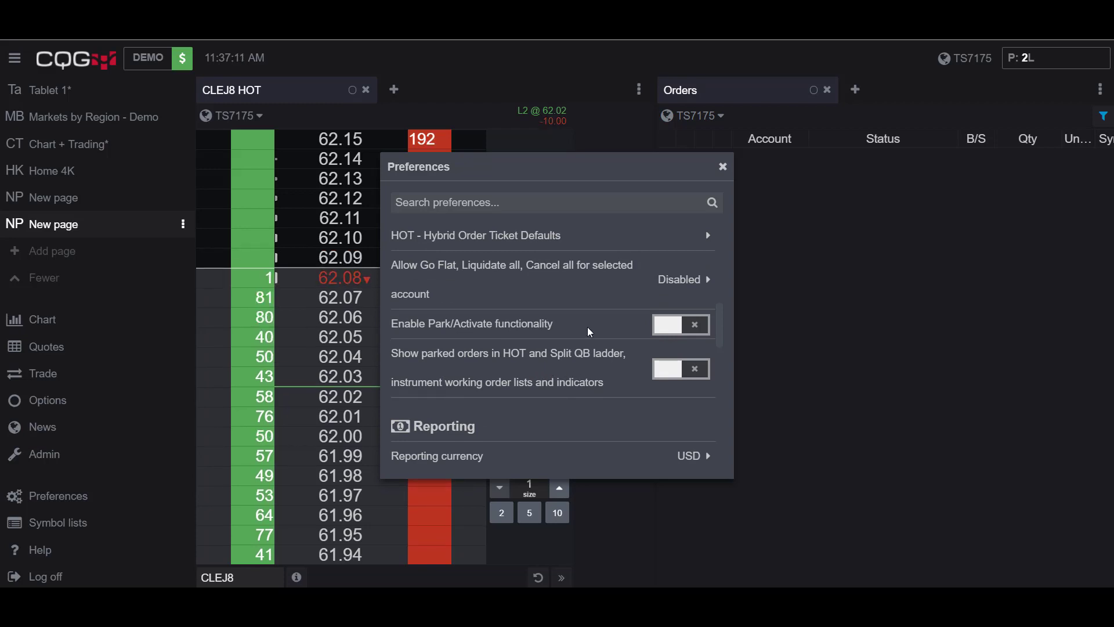
left_click(680, 323)
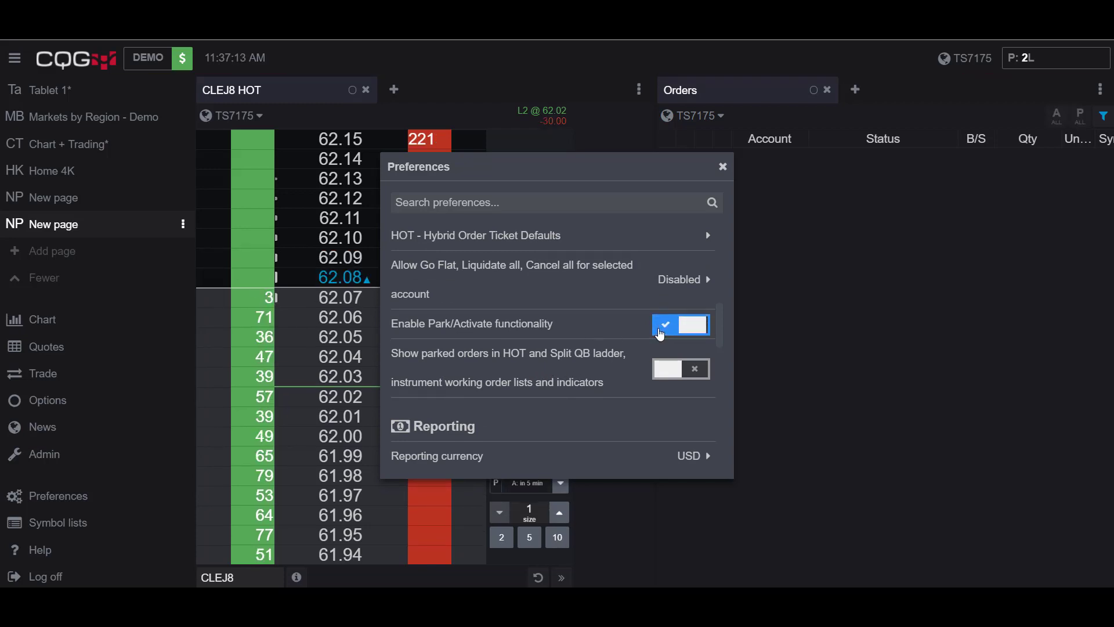
left_click(680, 368)
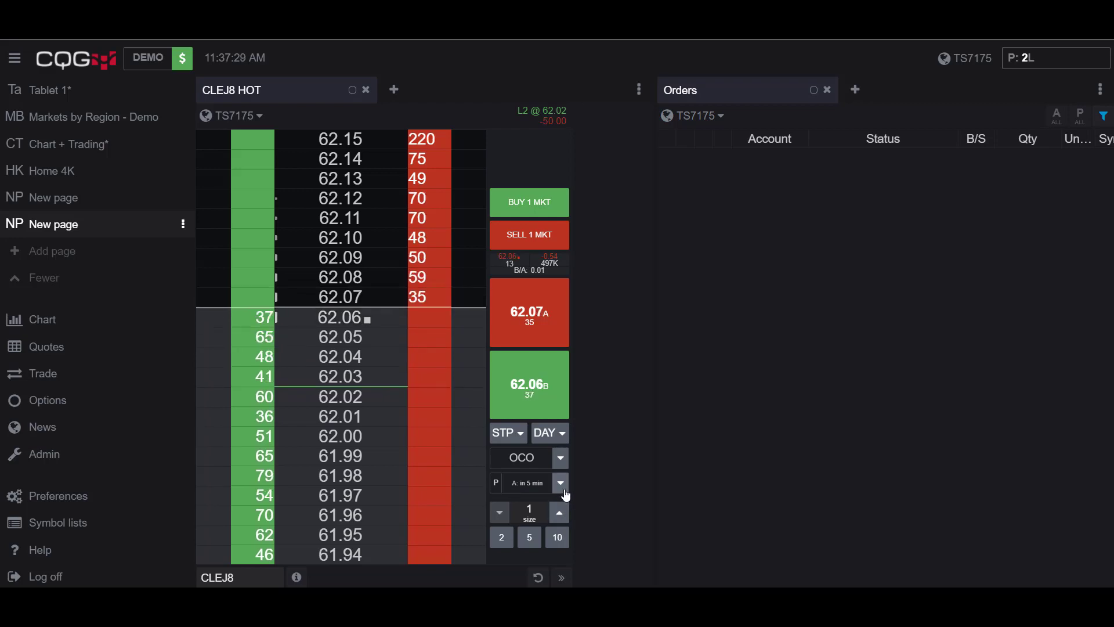
Step: Choose Park custom for new orders with 'and activate In 5 min' and confirm
left_click(560, 491)
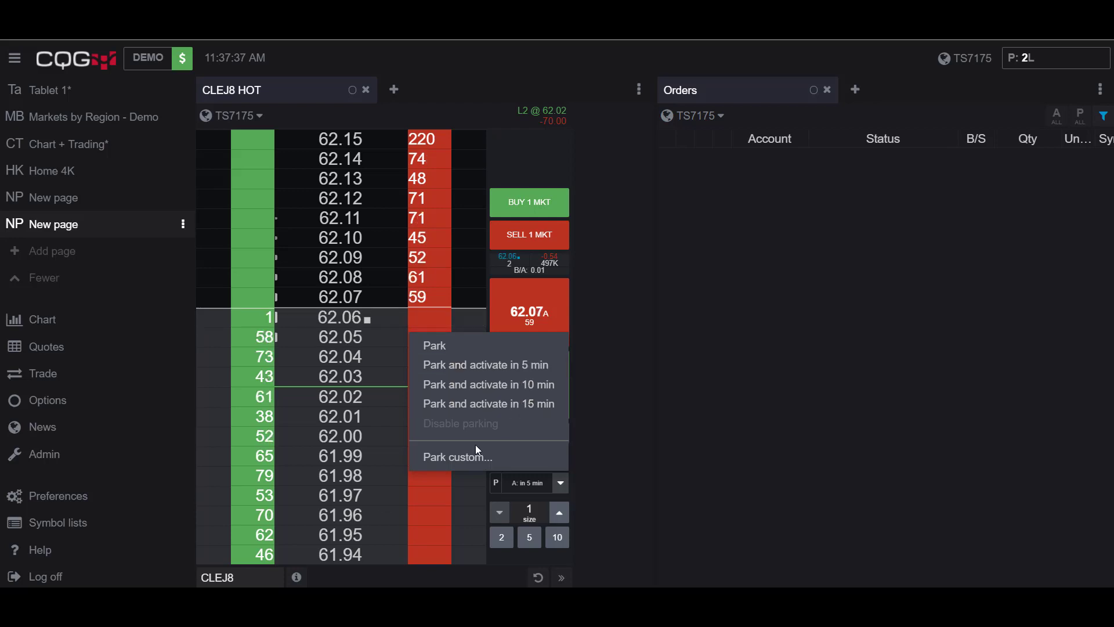
left_click(457, 457)
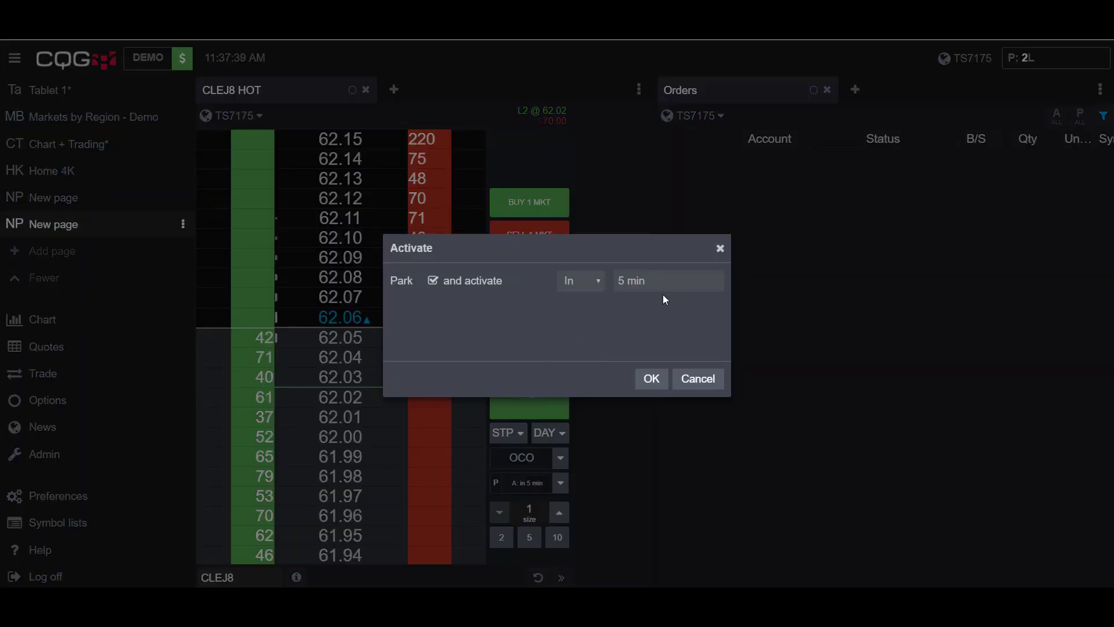
left_click(664, 279)
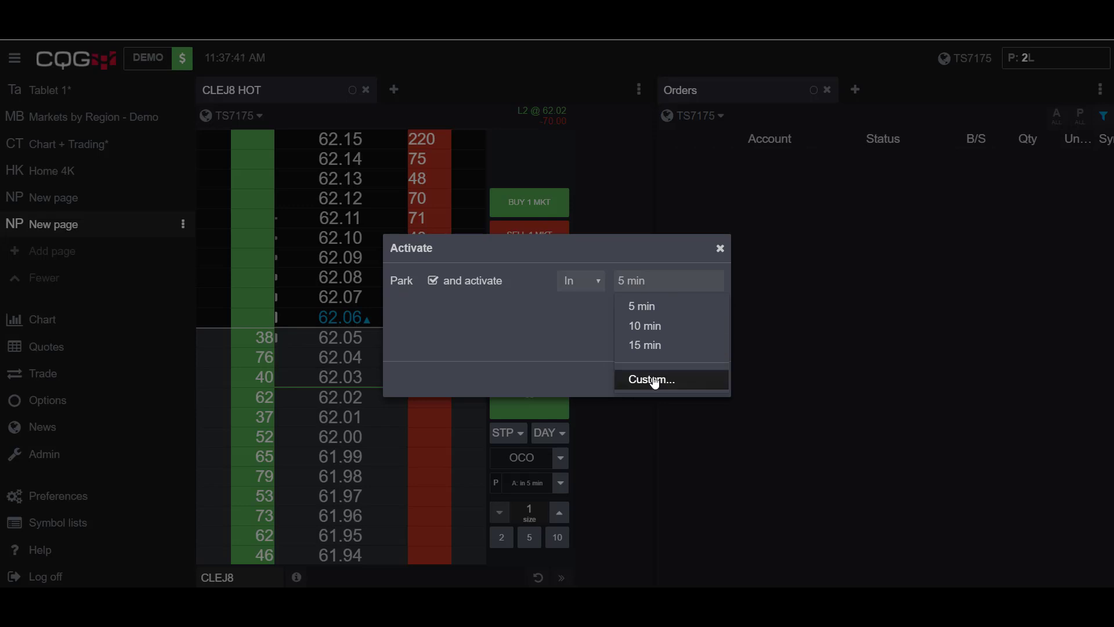
left_click(650, 379)
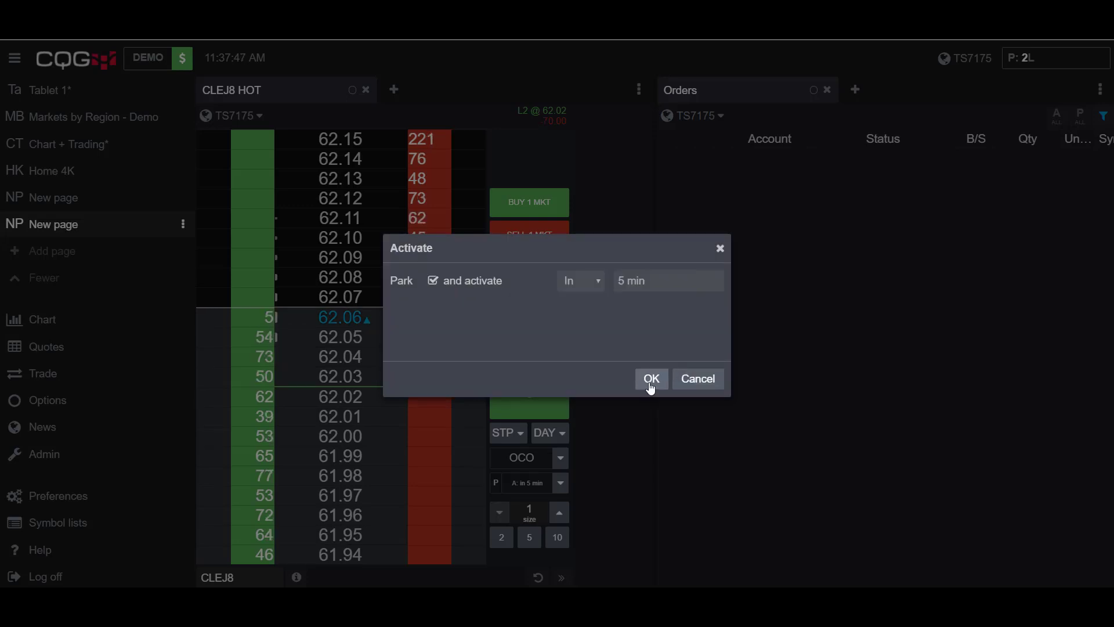
left_click(650, 378)
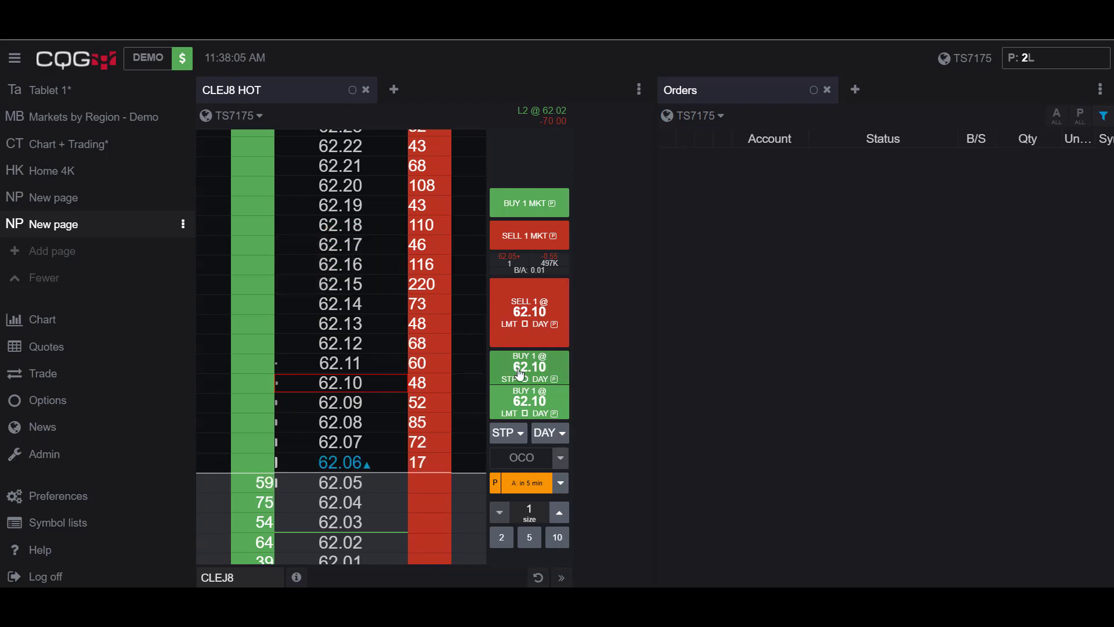
Step: Place a parked buy stop for 1 CLEJ8 at 62.10 from the HOT and confirm it
left_click(530, 368)
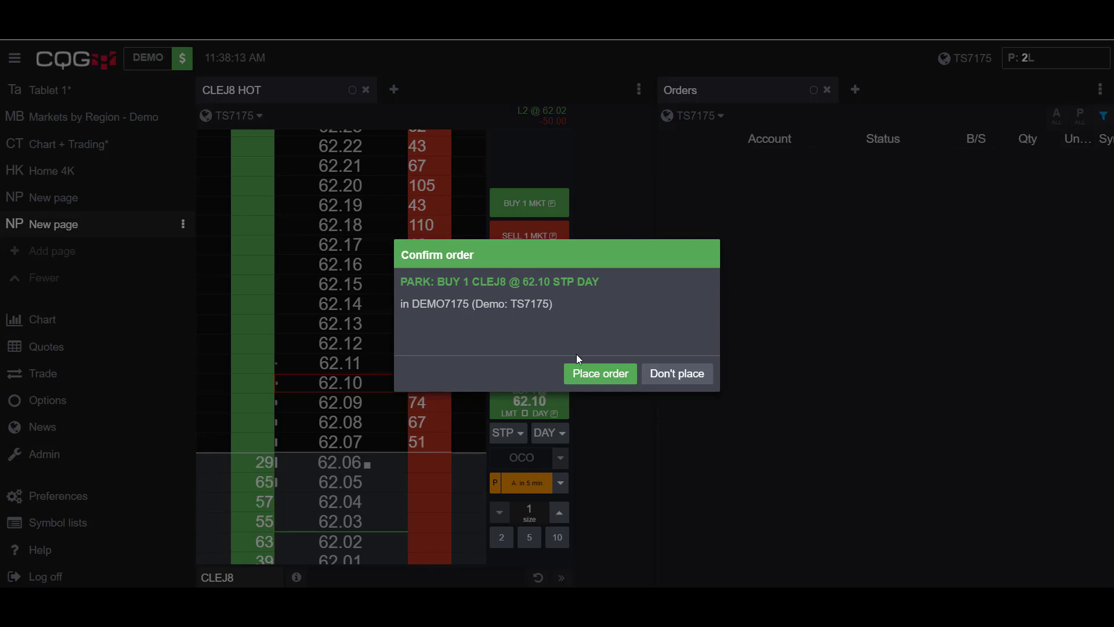
left_click(600, 373)
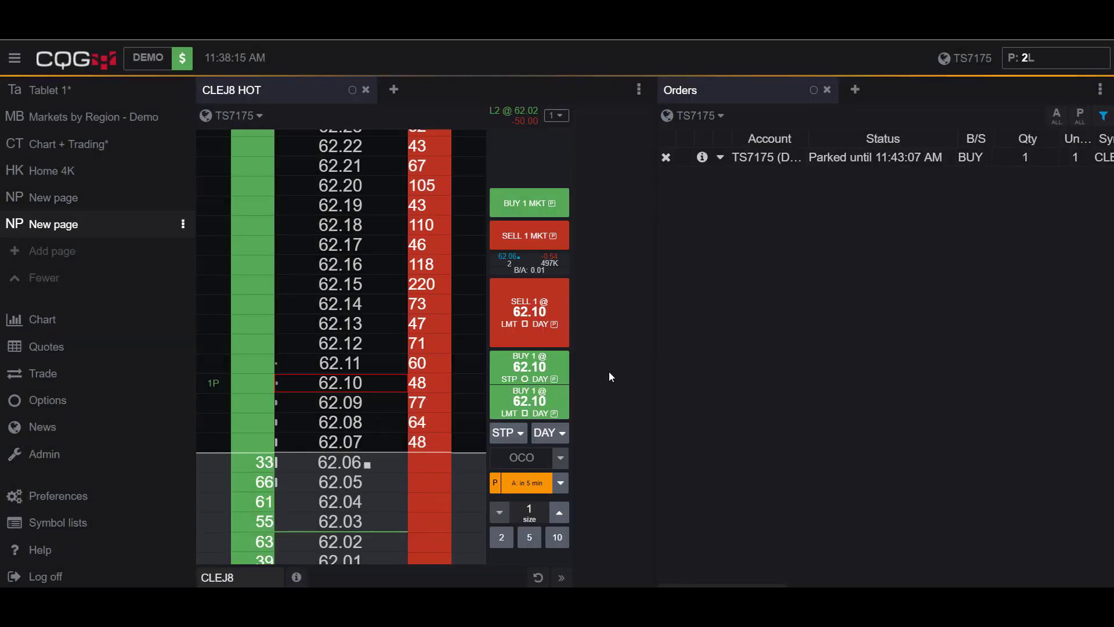
mouse_move(729, 99)
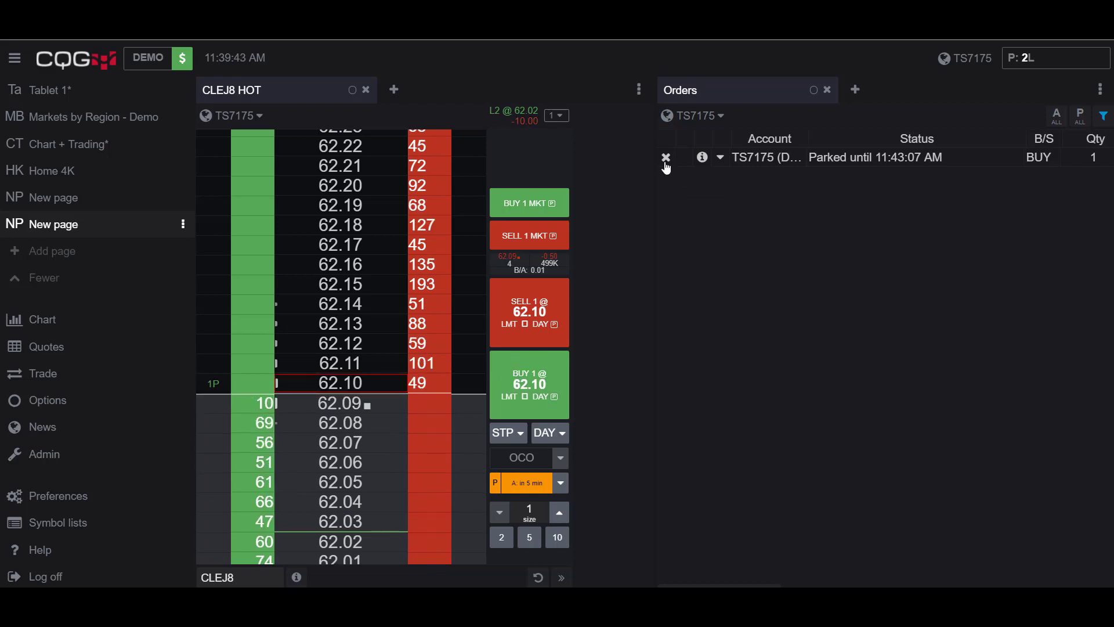
Step: Cancel the parked 62.10 buy stop from the Orders widget and confirm
left_click(666, 156)
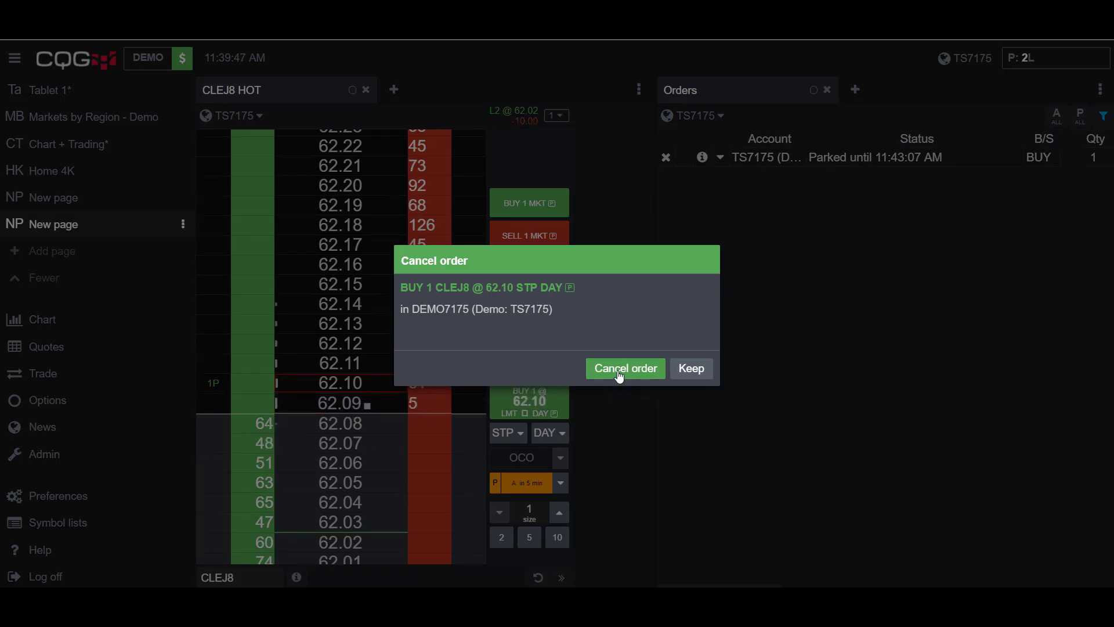
left_click(624, 368)
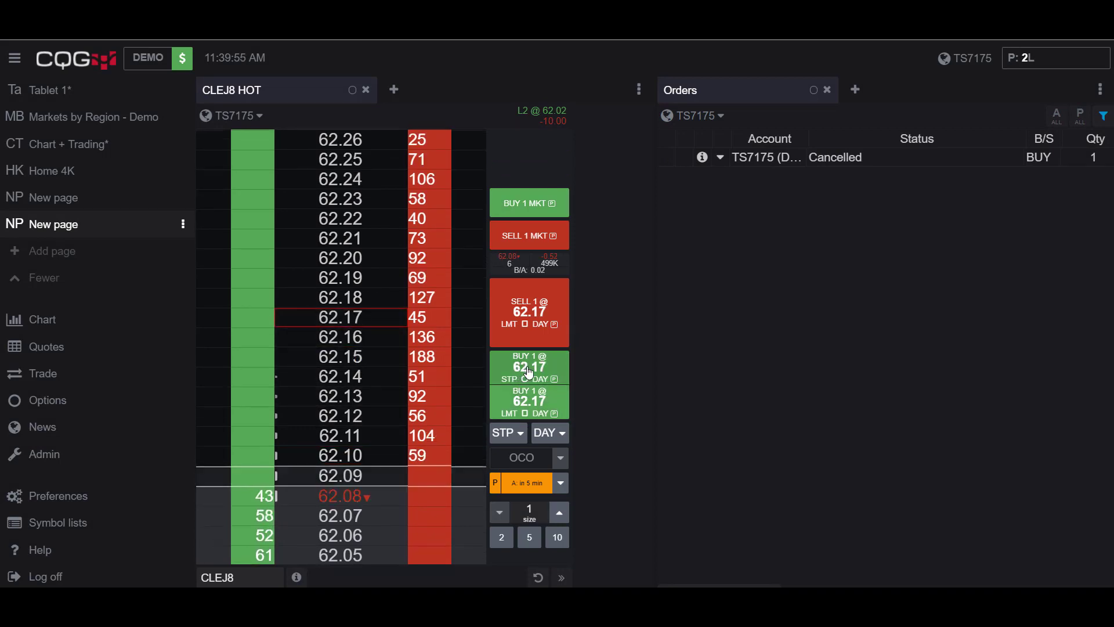
Step: Place a parked buy stop at 62.17, then activate it now so it shows Working
left_click(529, 367)
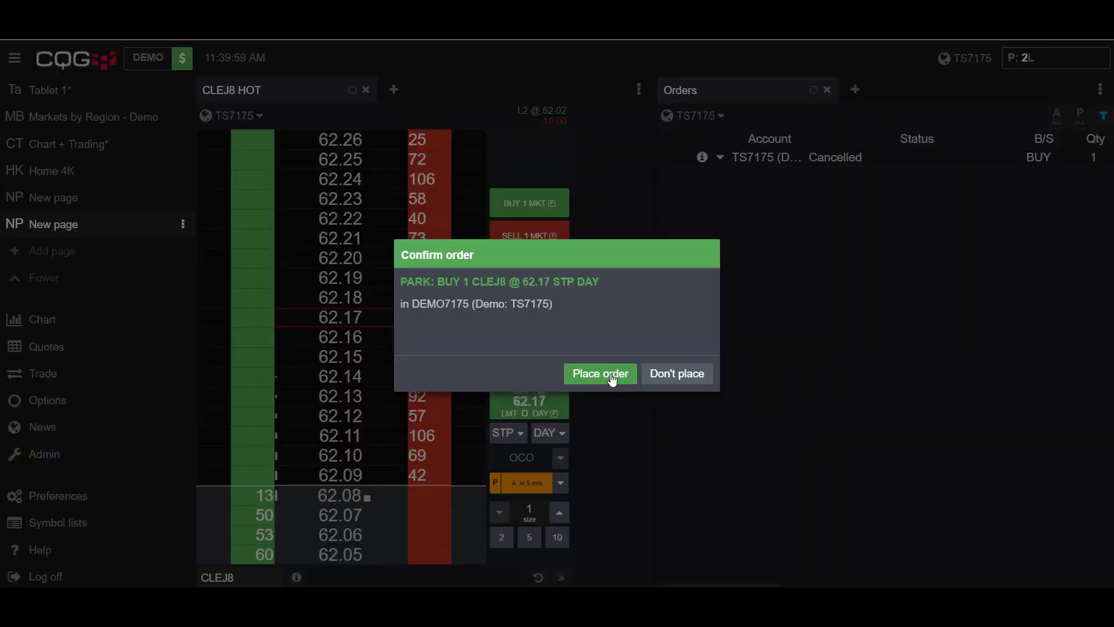
left_click(600, 373)
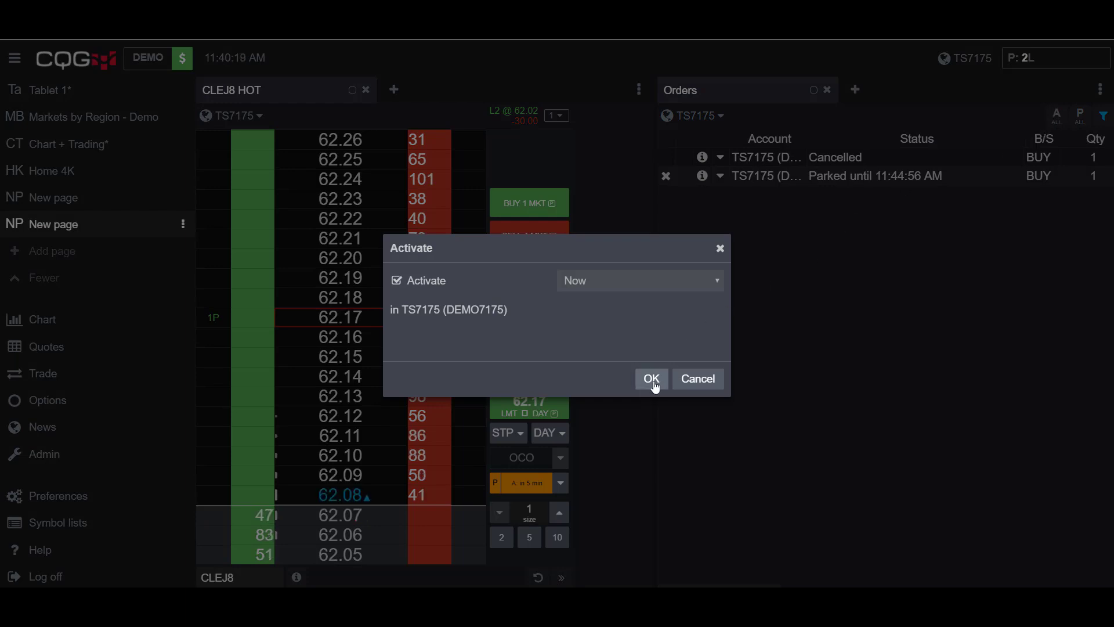
left_click(650, 378)
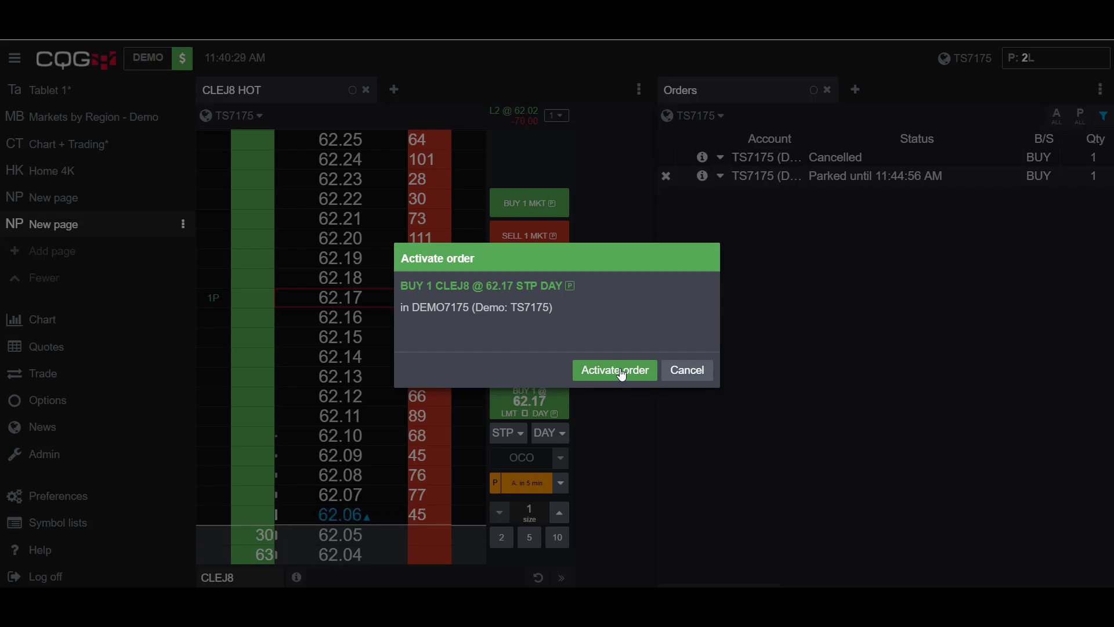
left_click(612, 369)
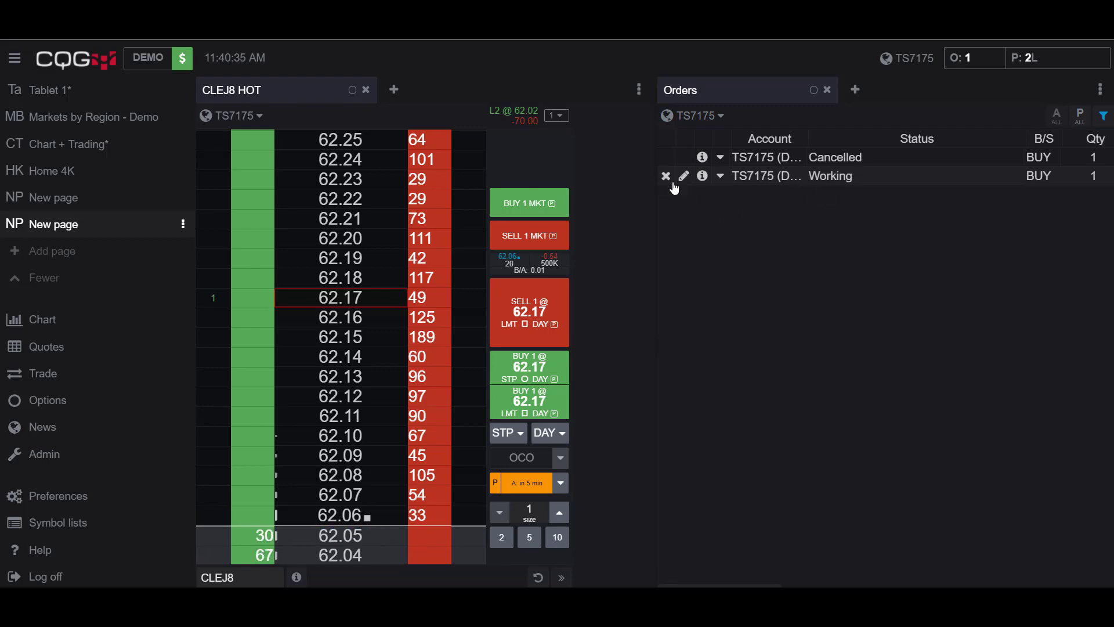
Step: Cancel the working order and place a fresh buy stop at 62.17 that goes Working
left_click(665, 175)
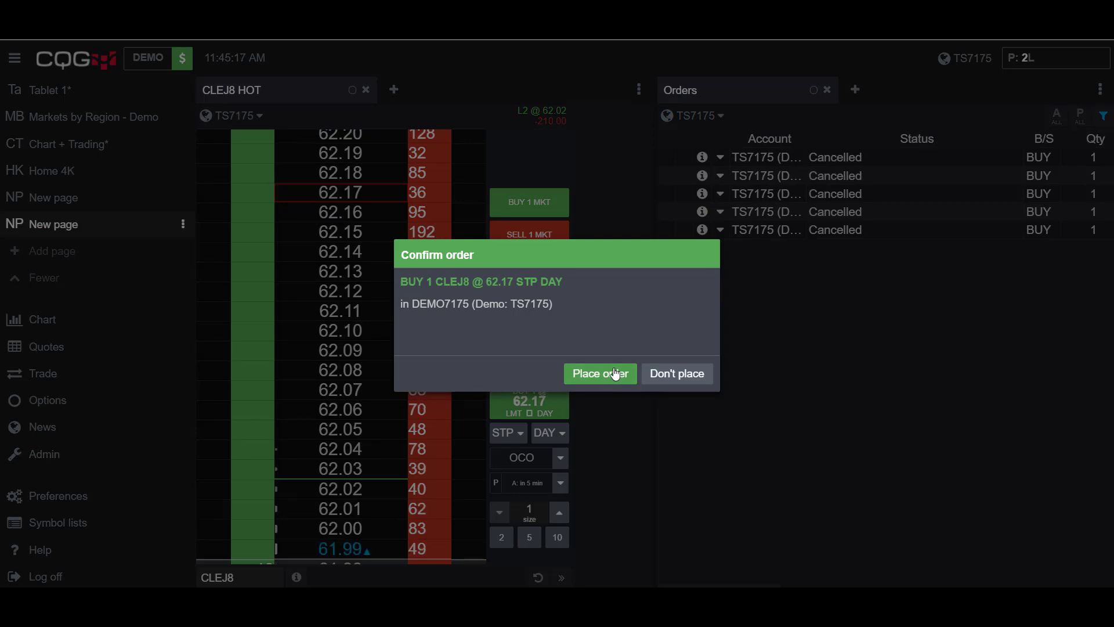
left_click(600, 373)
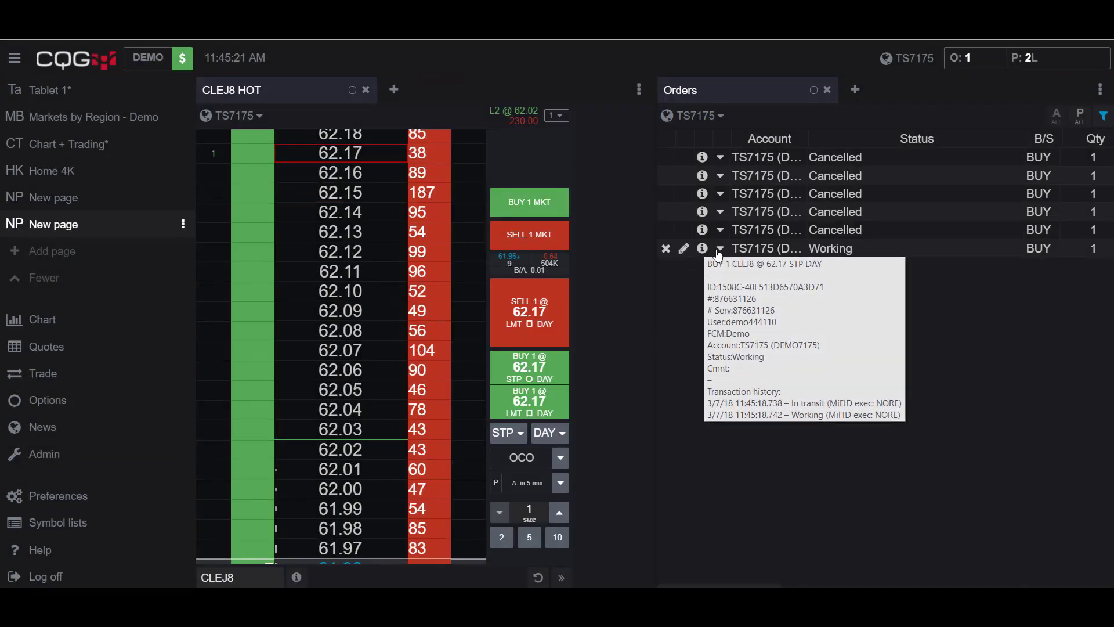
mouse_move(739, 276)
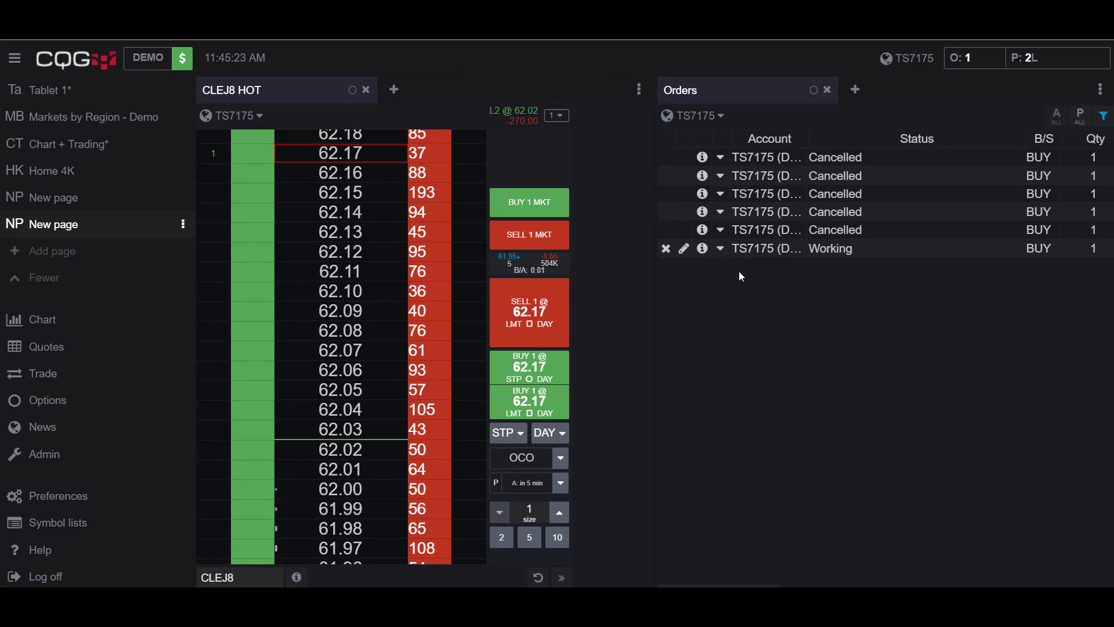
mouse_move(1000, 201)
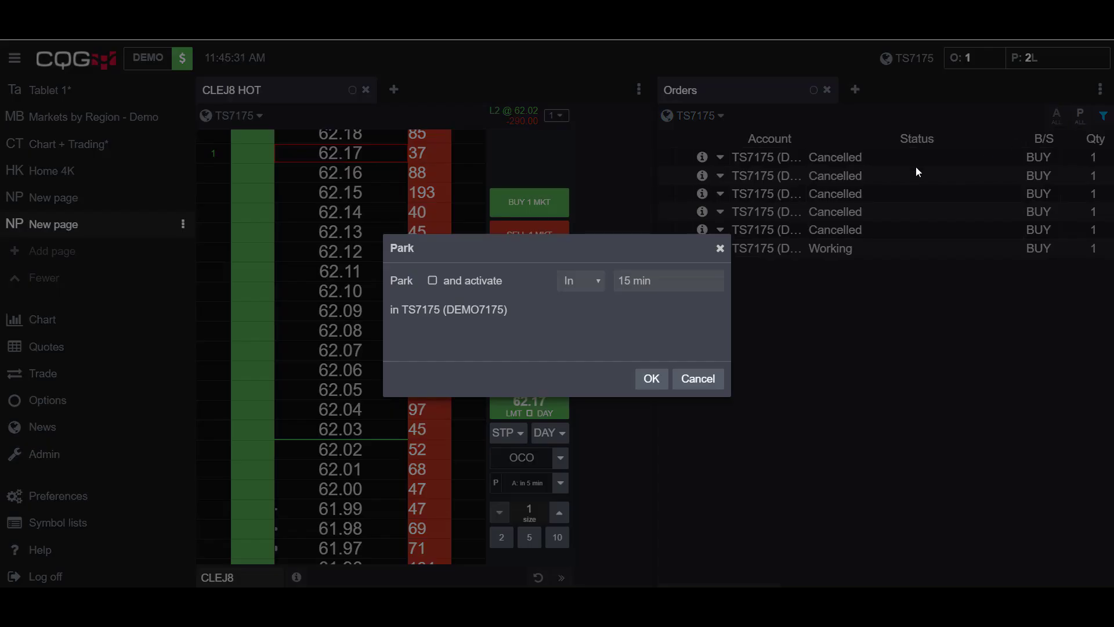
Step: Park the working 62.17 buy stop with 'and activate In 15 min' and confirm
left_click(432, 281)
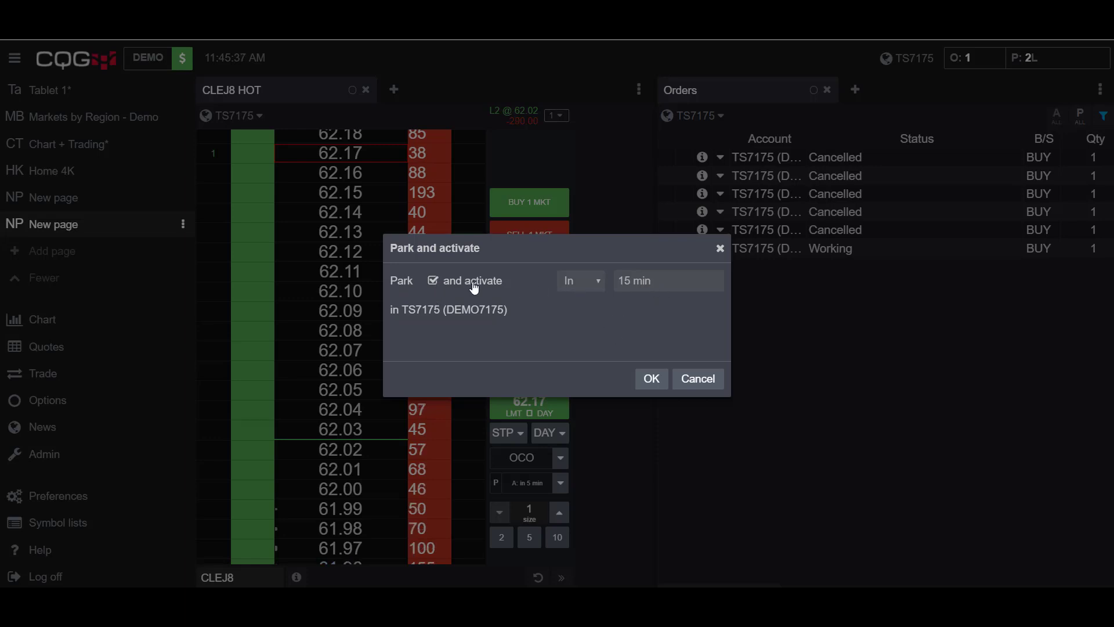
left_click(577, 280)
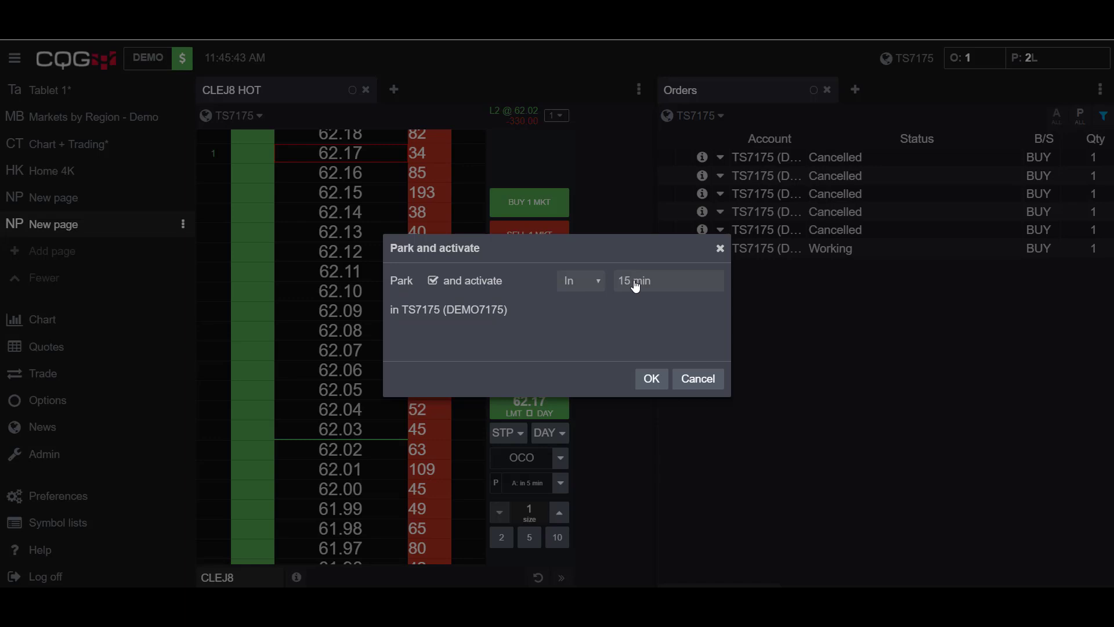
left_click(650, 378)
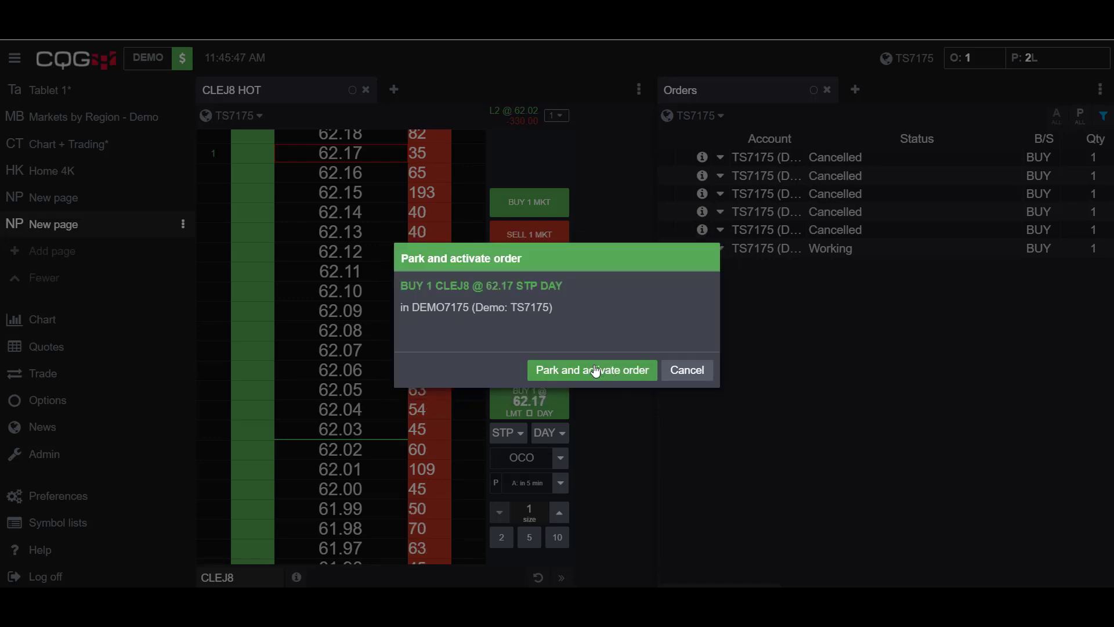
left_click(591, 369)
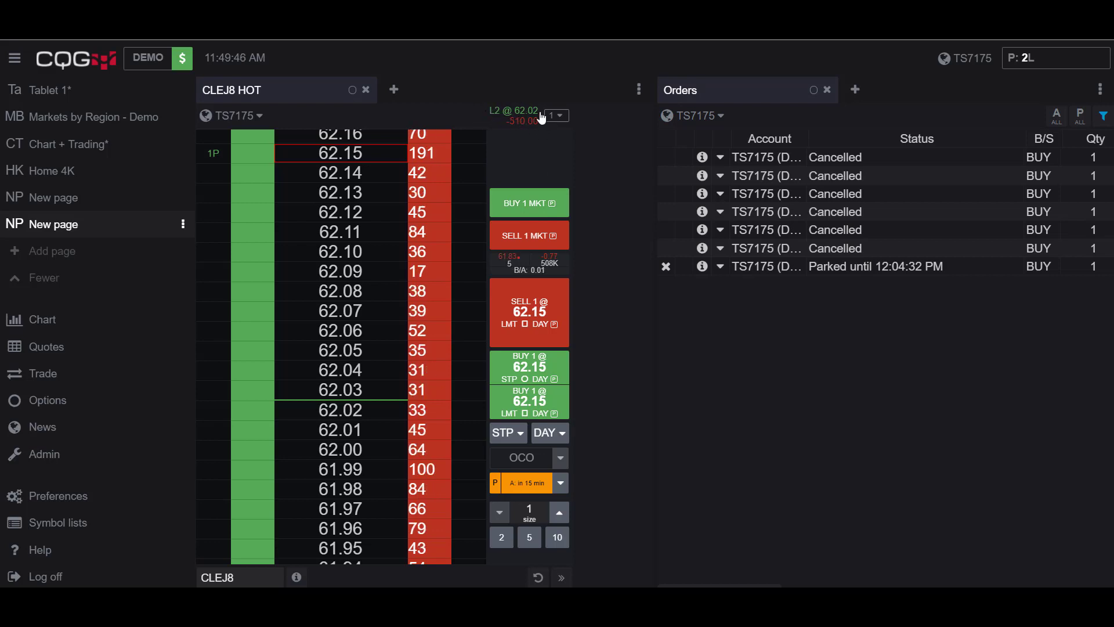
Step: From the HOT DOM order list, cancel the parked 62.15 buy stop and confirm
left_click(556, 115)
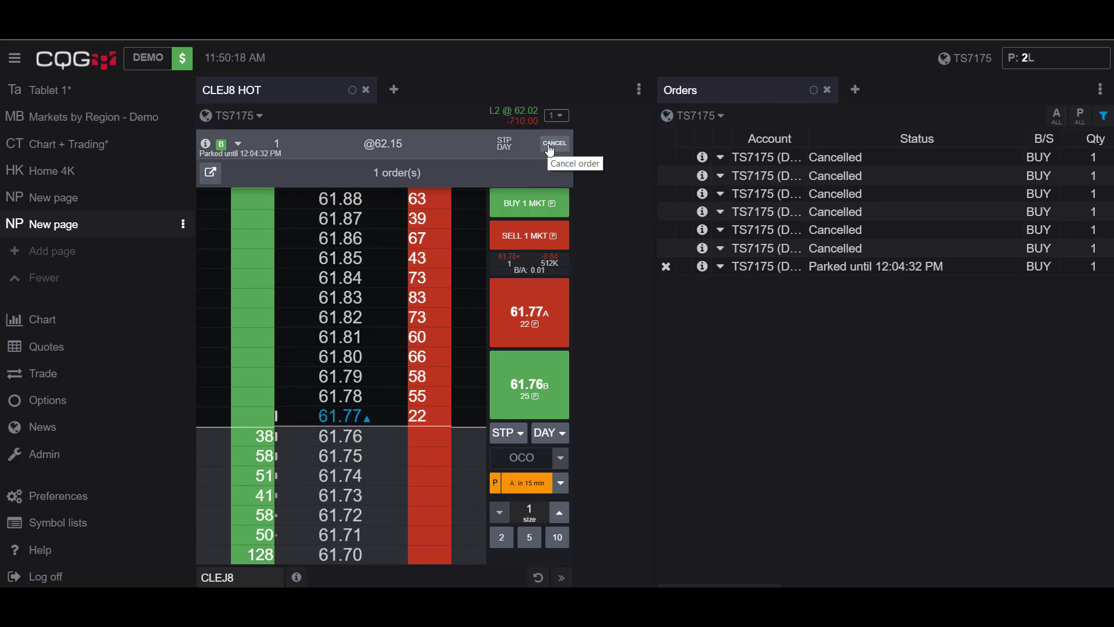
left_click(555, 143)
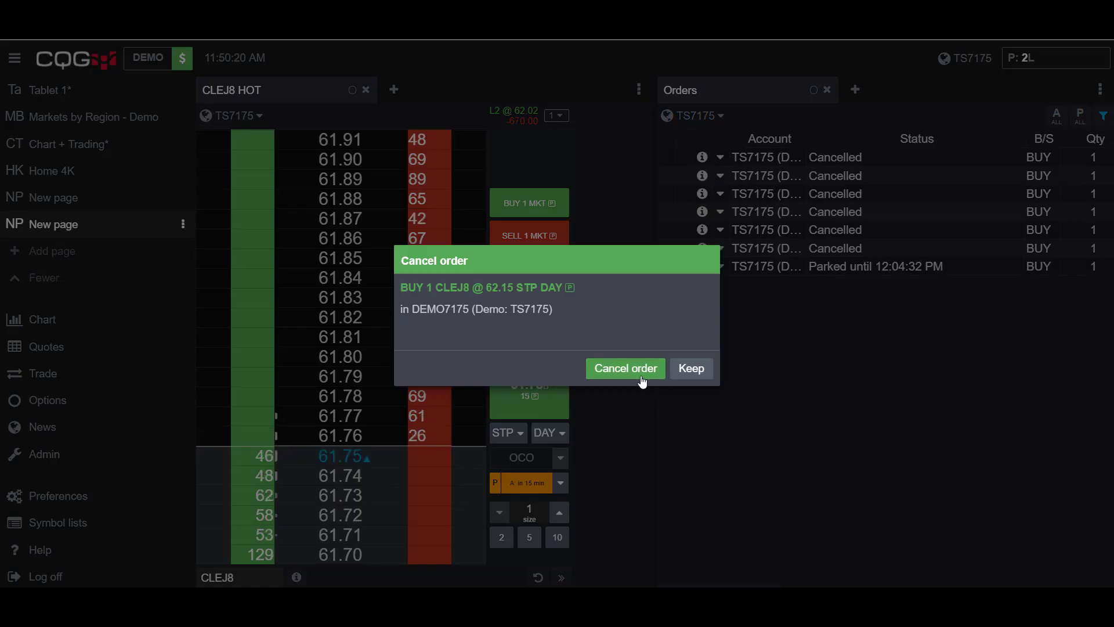
left_click(625, 368)
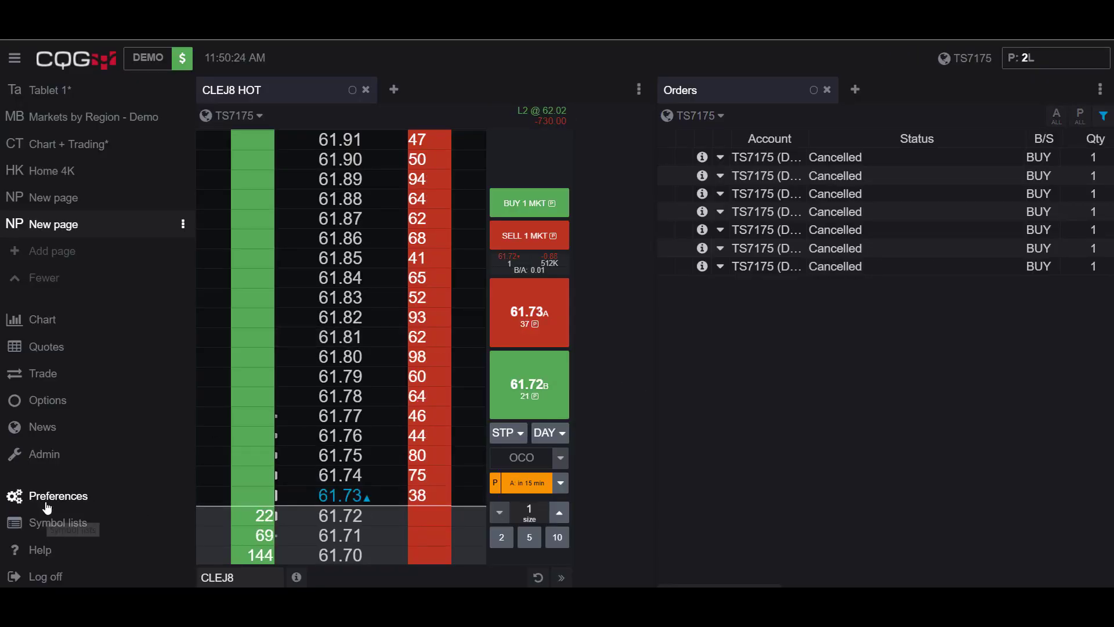
Step: With STP and P (in 15 min) set, place a parked buy stop at 61.56 from the HOT DOM
left_click(58, 496)
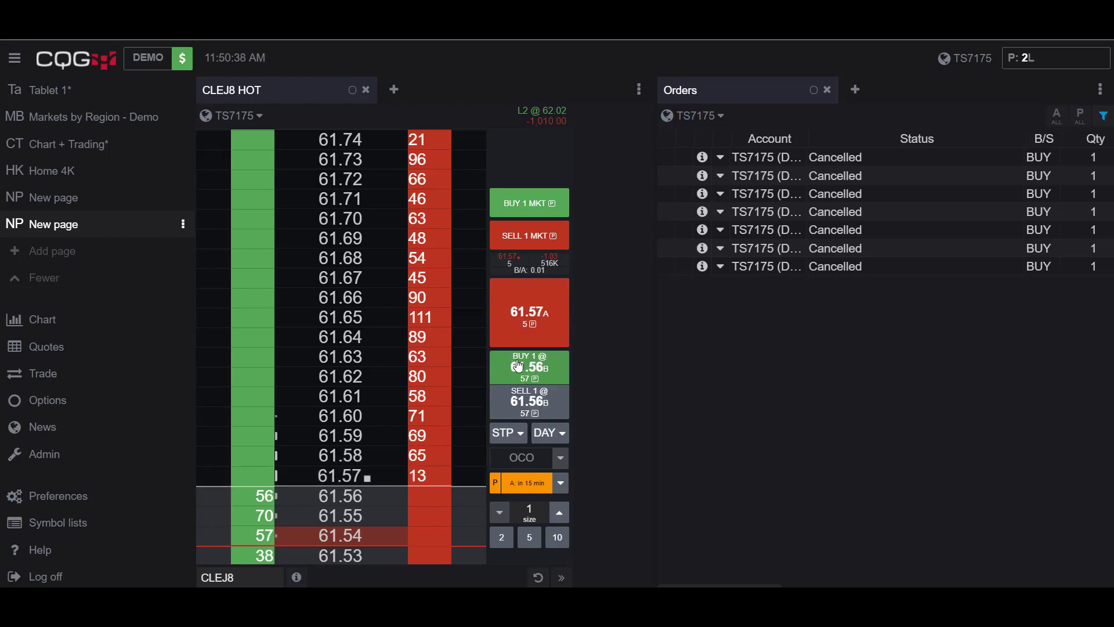
left_click(529, 365)
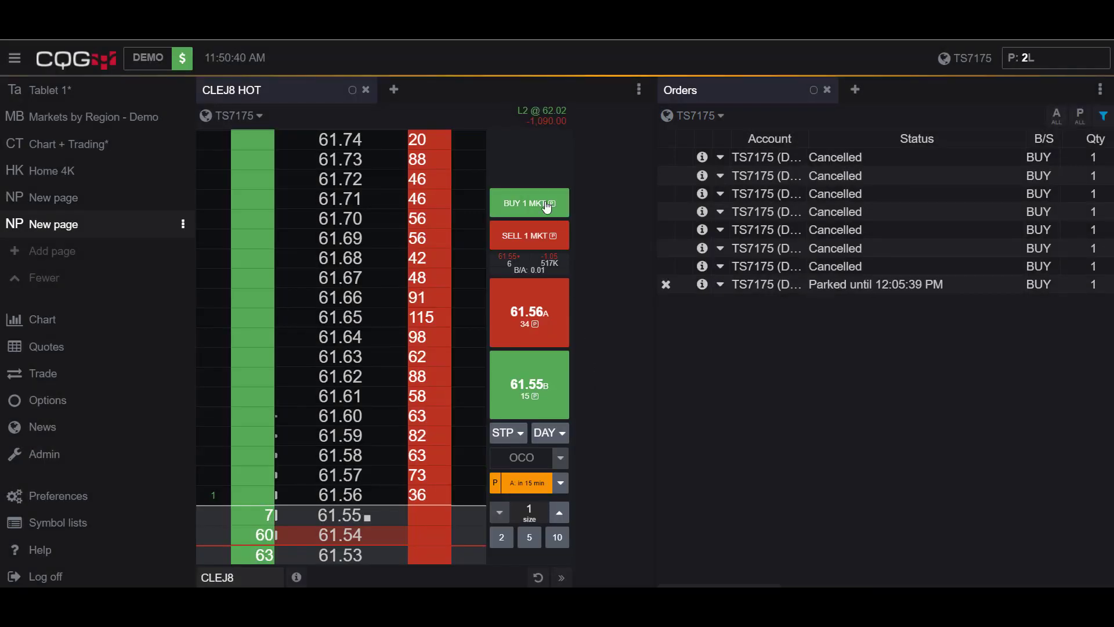